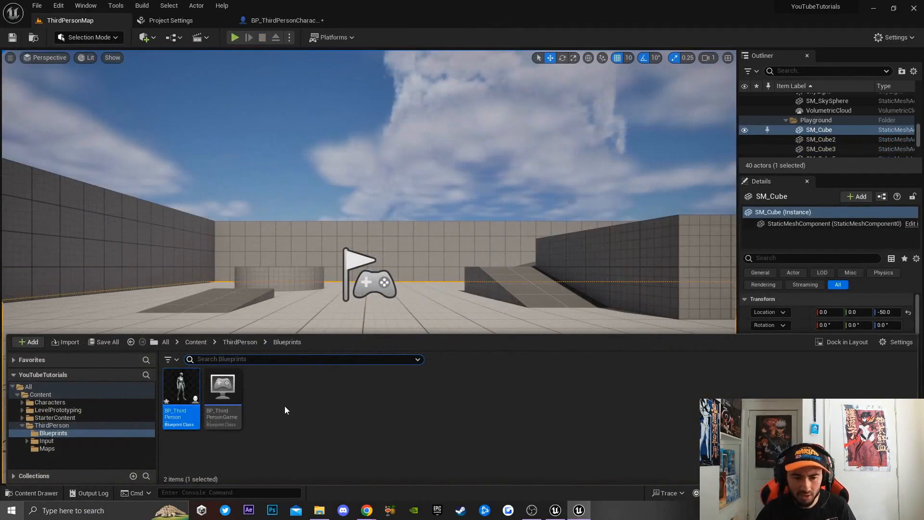
Create a new Actor Blueprint class named Cube in the Blueprints folder.
{"action": "left_click", "coordinate": [267, 398]}
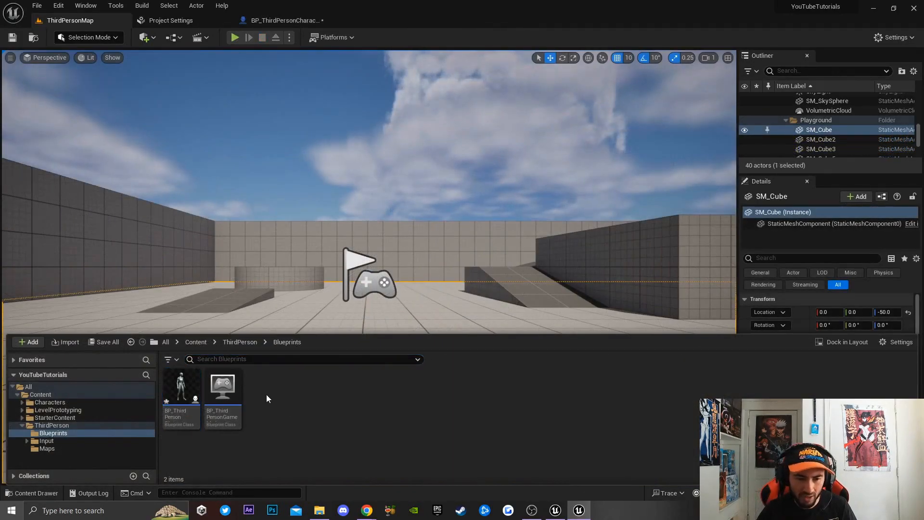
{"action": "left_click", "coordinate": [28, 342]}
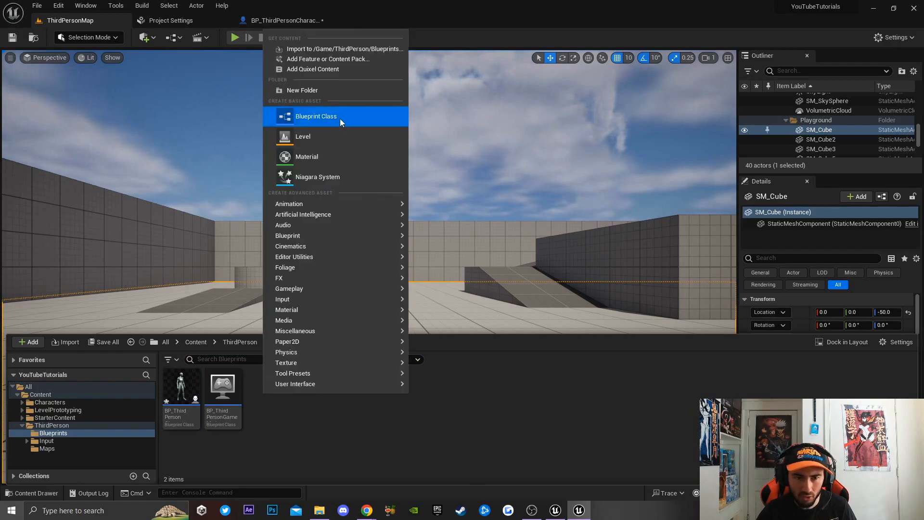
{"action": "left_click", "coordinate": [315, 117]}
{"action": "type", "text": "Cube"}
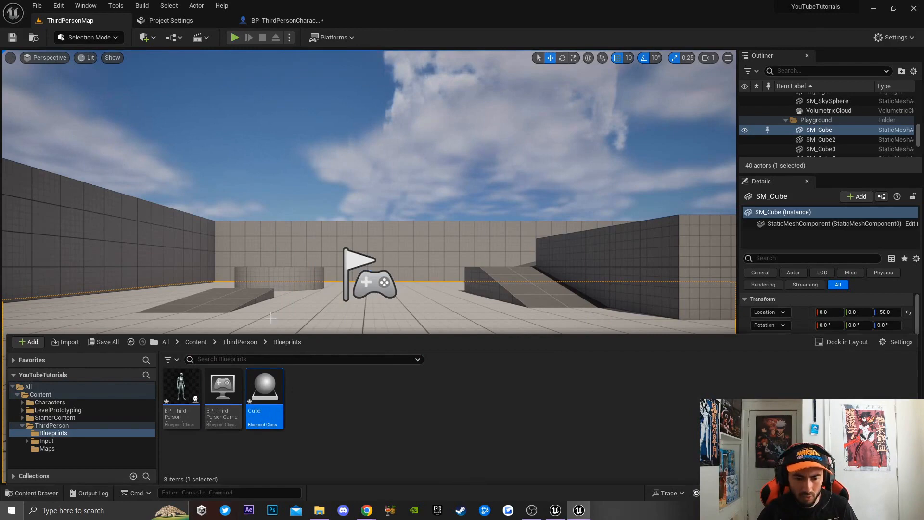
Add a Sphere static mesh component to the Cube blueprint's scene root.
{"action": "double_click", "coordinate": [264, 386]}
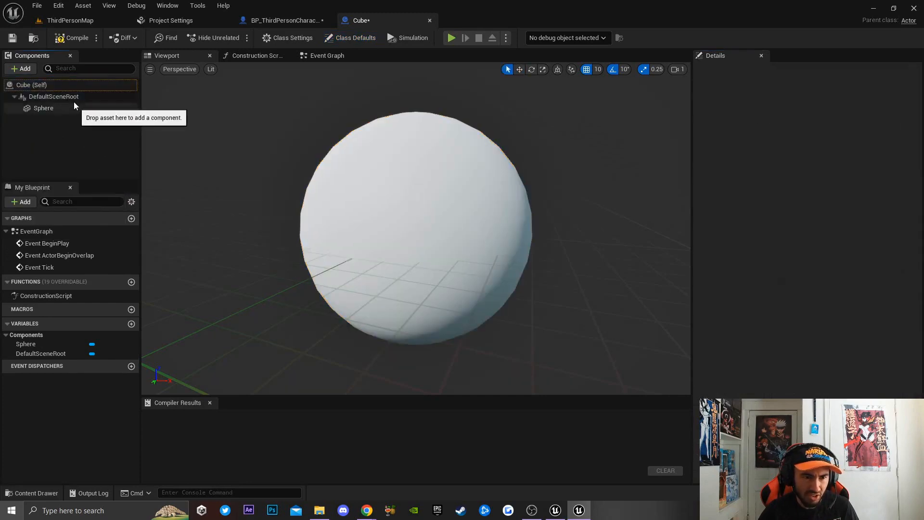
{"action": "left_click", "coordinate": [327, 55]}
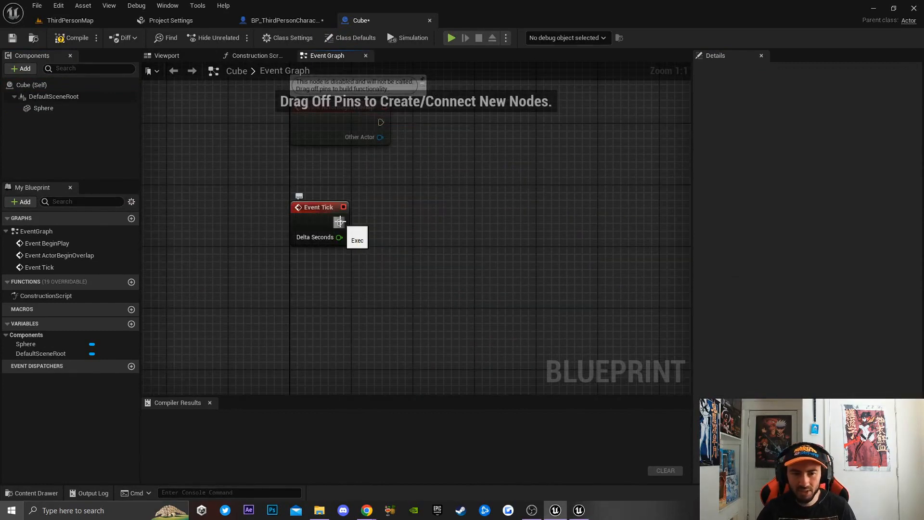
Wire Event Tick to Add Actor Local Rotation with a Make Rotator on Delta Rotation.
{"action": "left_click_drag", "start_coordinate": [341, 222], "coordinate": [463, 230]}
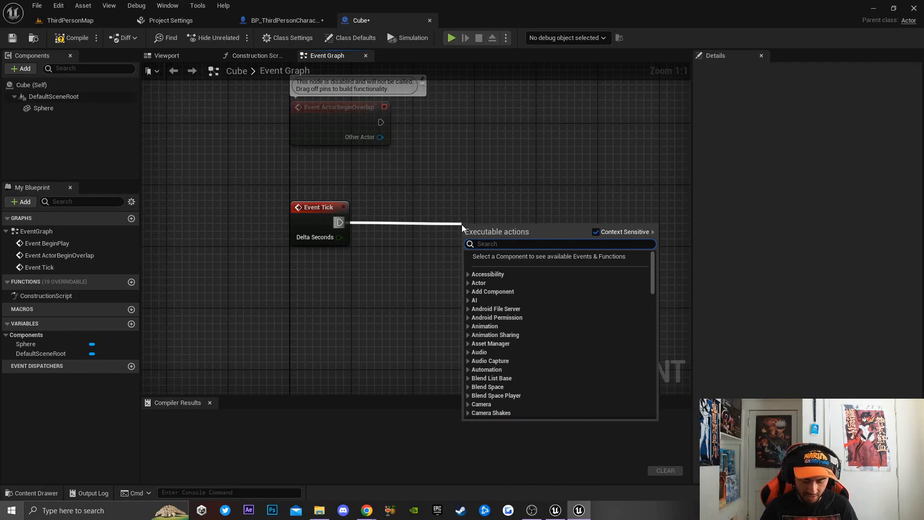
{"action": "type", "text": "add actor lo"}
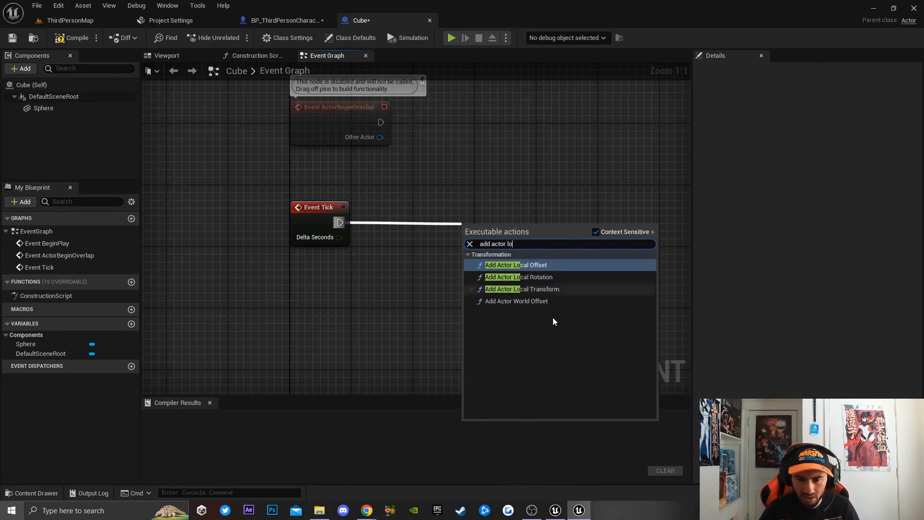
{"action": "left_click", "coordinate": [519, 277]}
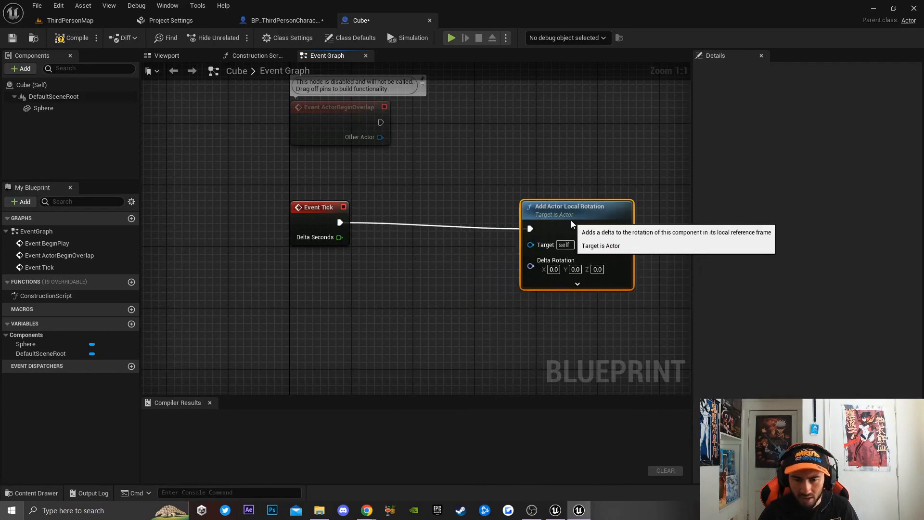
{"action": "mouse_move", "coordinate": [521, 276]}
{"action": "type", "text": "make rotator"}
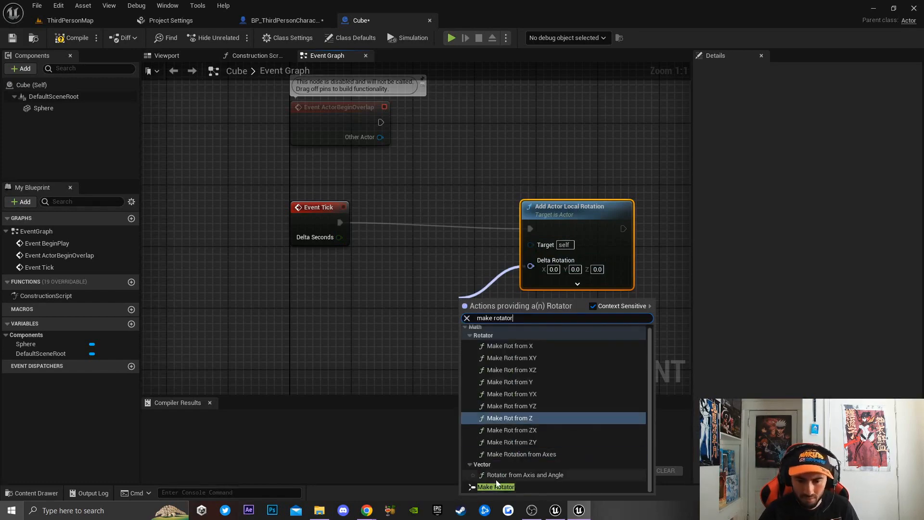
{"action": "left_click", "coordinate": [495, 487]}
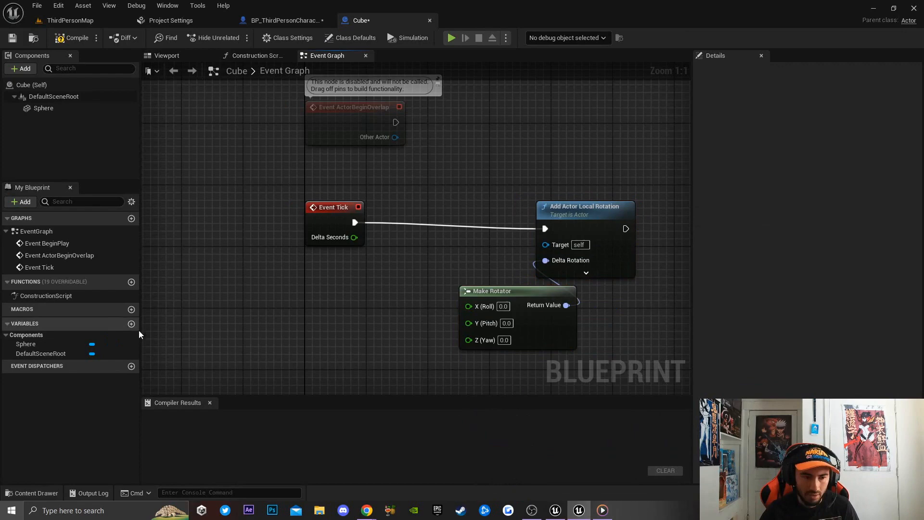
{"action": "mouse_move", "coordinate": [132, 324]}
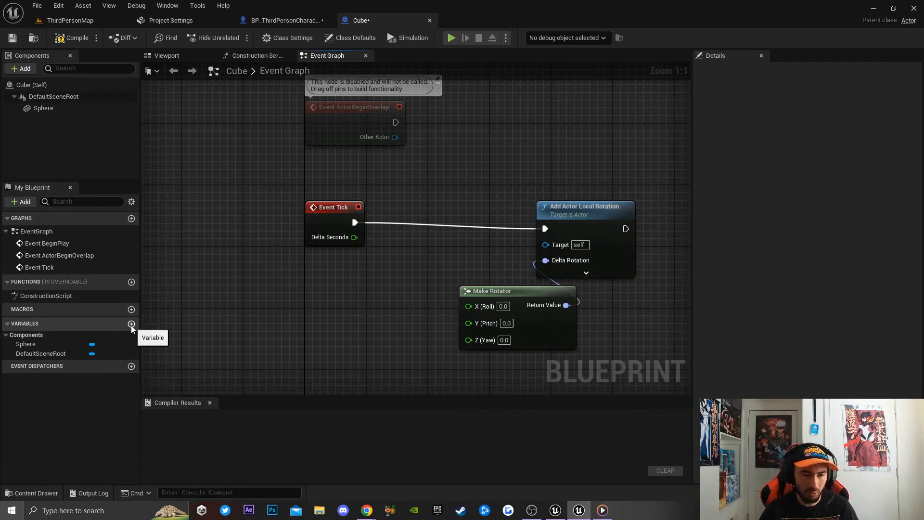
Add a float variable Rotation with default value 100.0.
{"action": "left_click", "coordinate": [132, 325]}
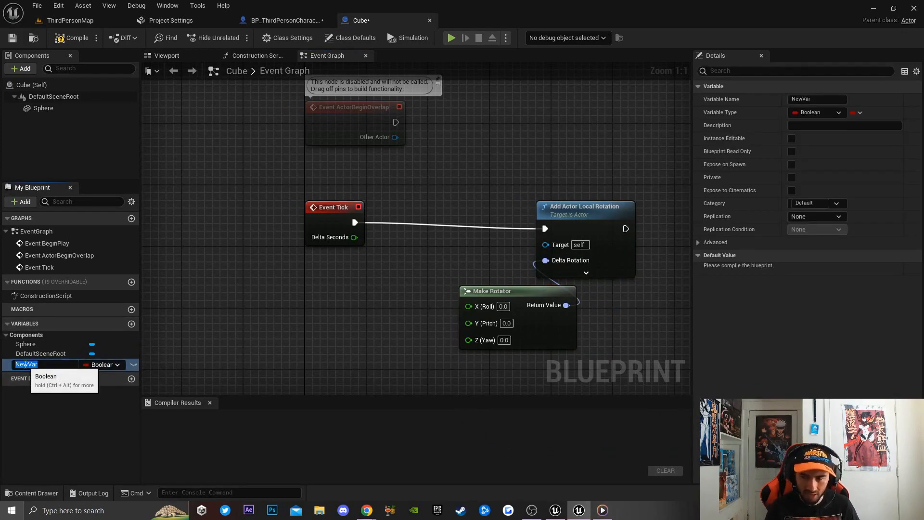
{"action": "type", "text": "Rotation"}
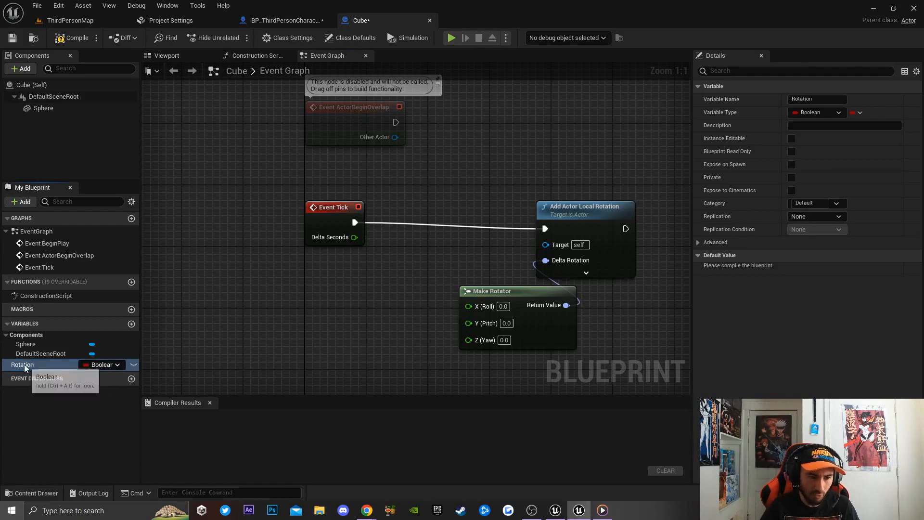
{"action": "left_click", "coordinate": [103, 364]}
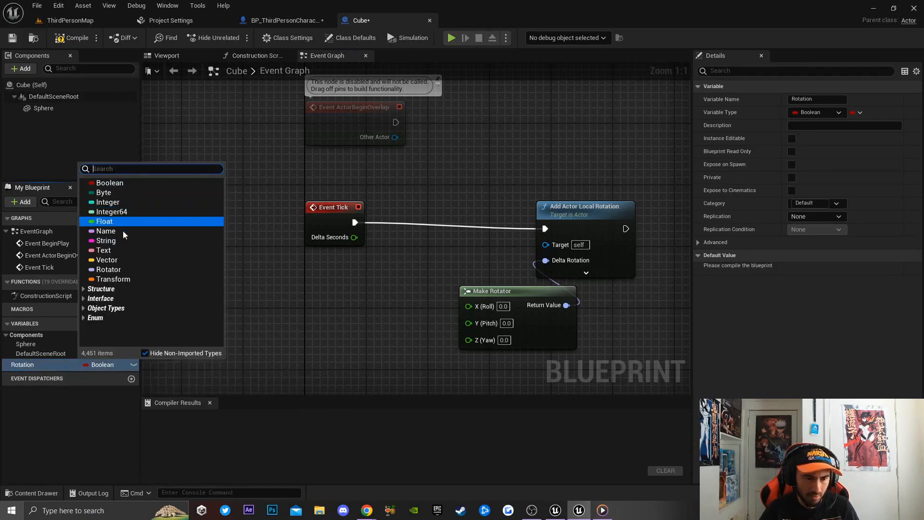
{"action": "left_click", "coordinate": [104, 222]}
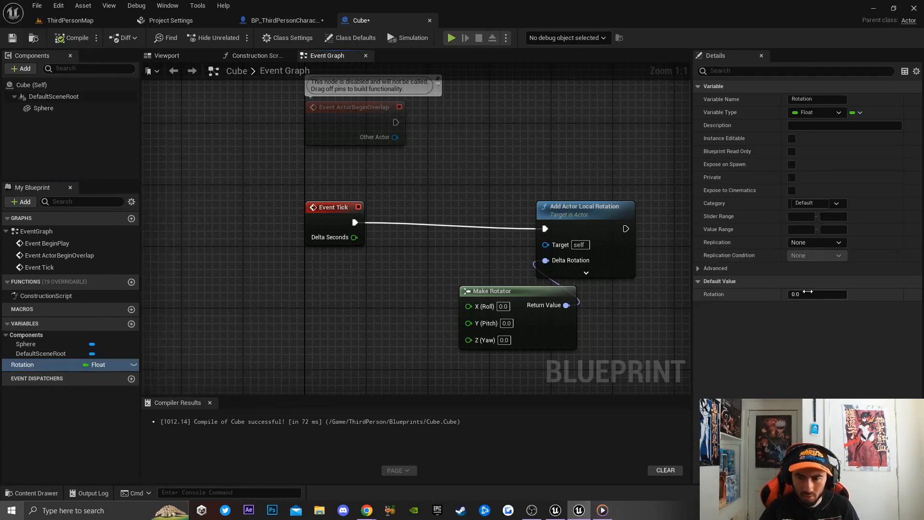
{"action": "left_click", "coordinate": [817, 295]}
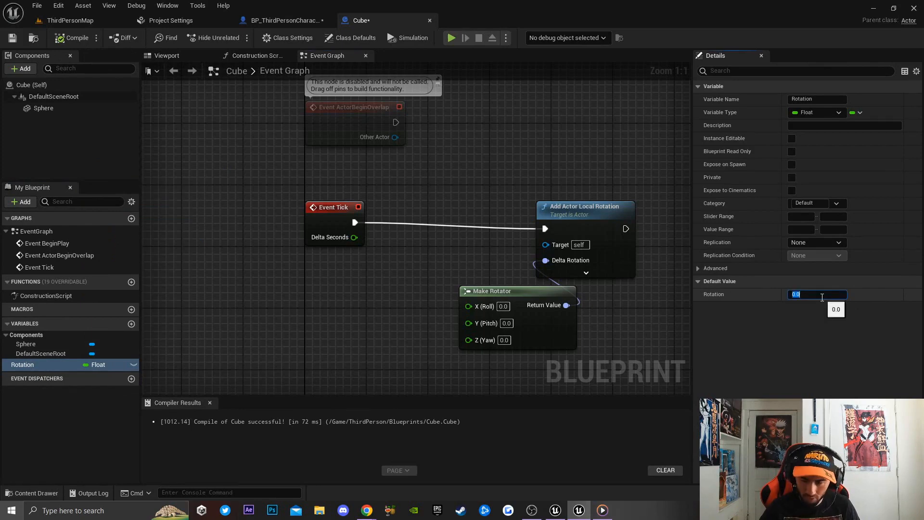
{"action": "type", "text": "100.0"}
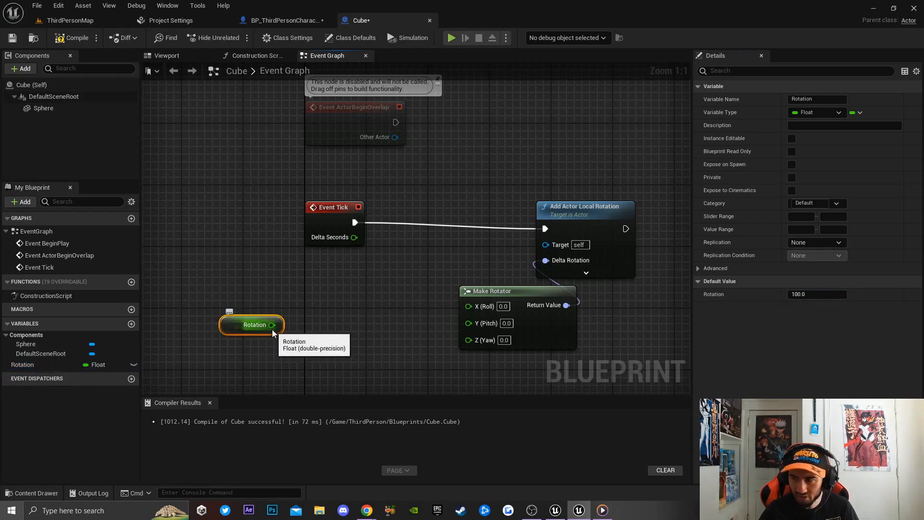
Multiply Rotation by Delta Seconds and feed the result into Make Rotator's roll.
{"action": "left_click_drag", "start_coordinate": [272, 324], "coordinate": [315, 302]}
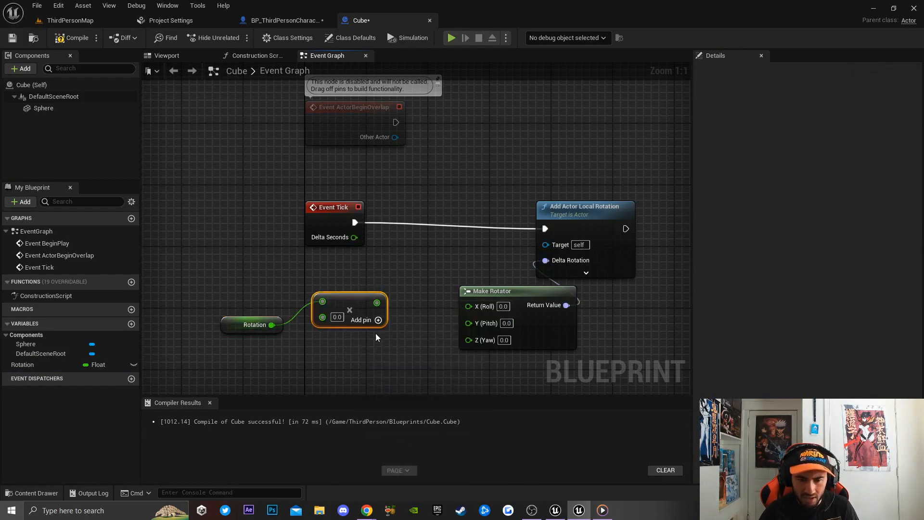
{"action": "left_click_drag", "start_coordinate": [349, 309], "coordinate": [396, 319]}
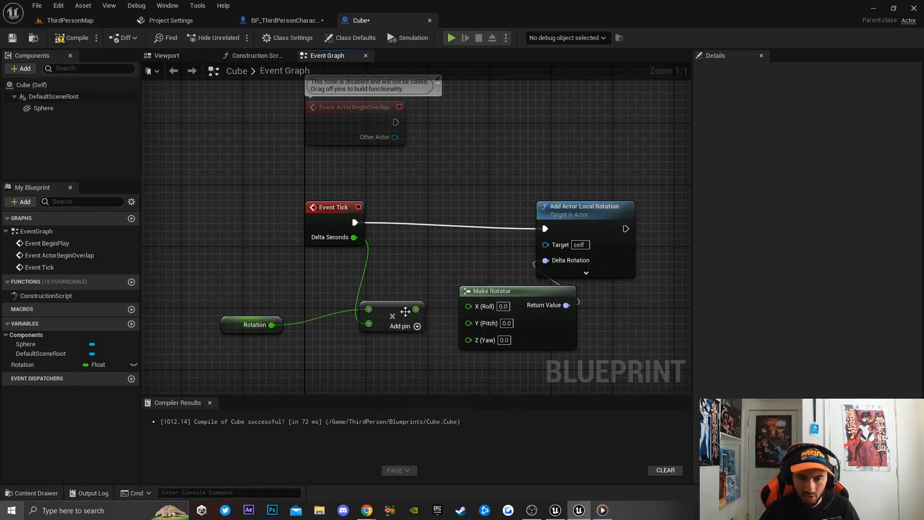
{"action": "mouse_move", "coordinate": [416, 309]}
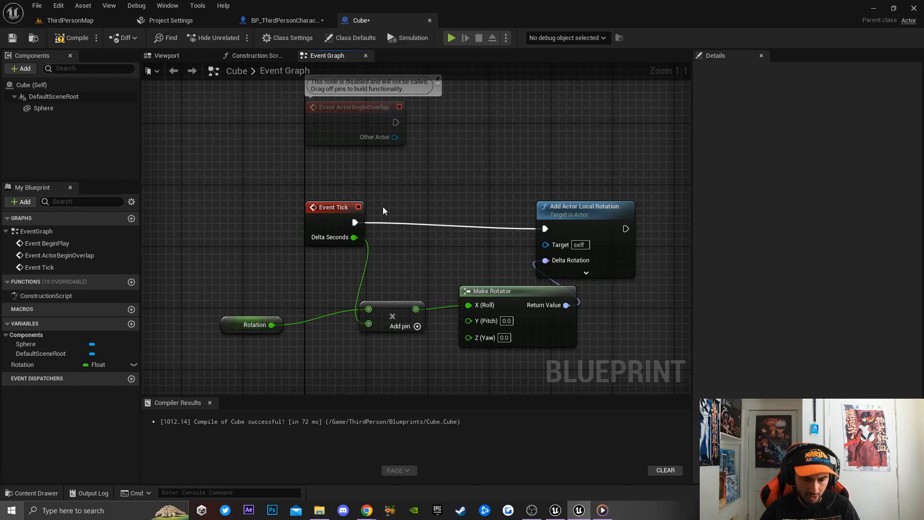
{"action": "left_click", "coordinate": [38, 492]}
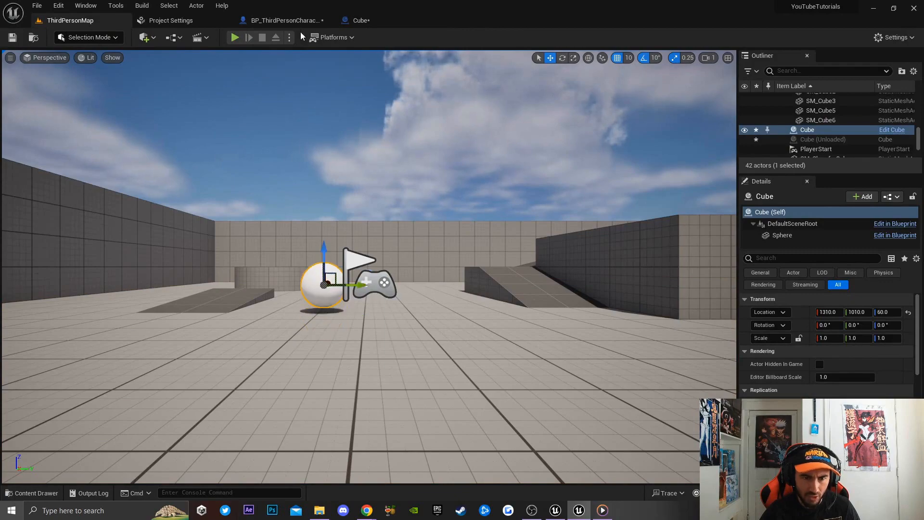
Play-test the level with the Cube actor and stop the session.
{"action": "left_click", "coordinate": [235, 38]}
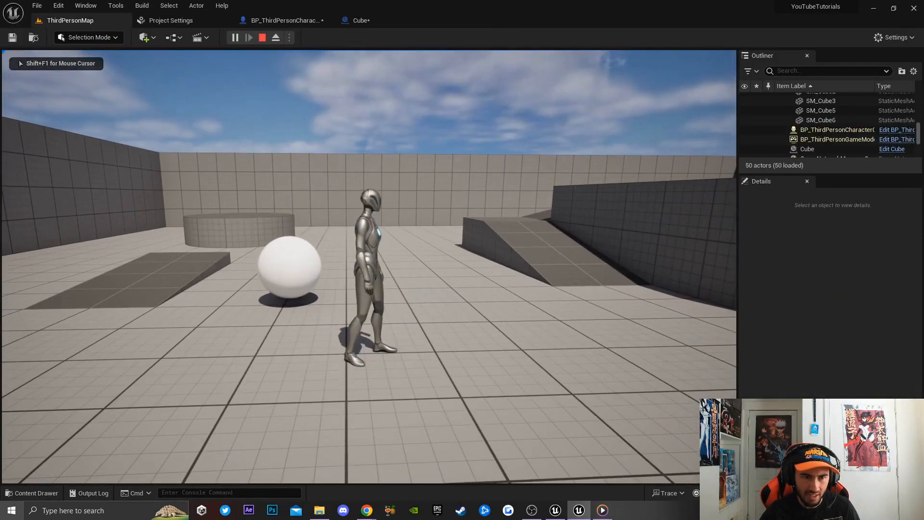
{"action": "left_click", "coordinate": [361, 20]}
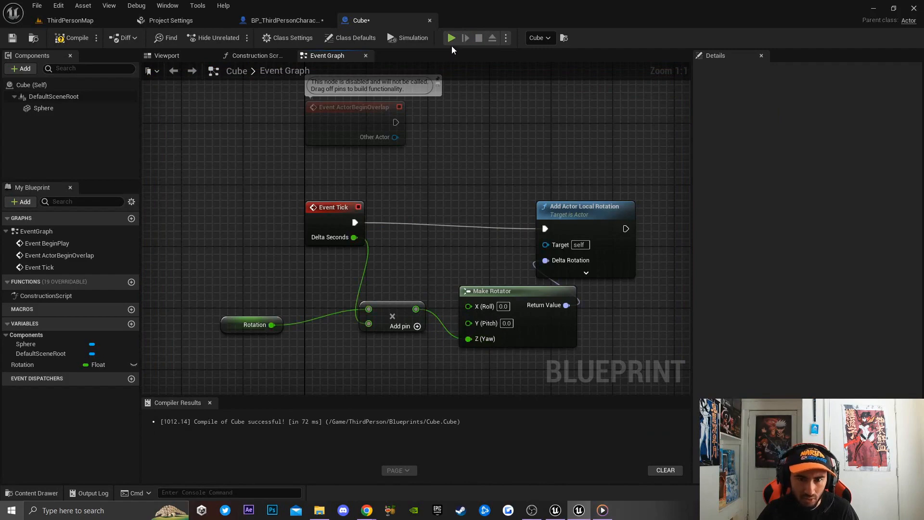
Launch a play test to check the yaw-based spin.
{"action": "left_click", "coordinate": [451, 38]}
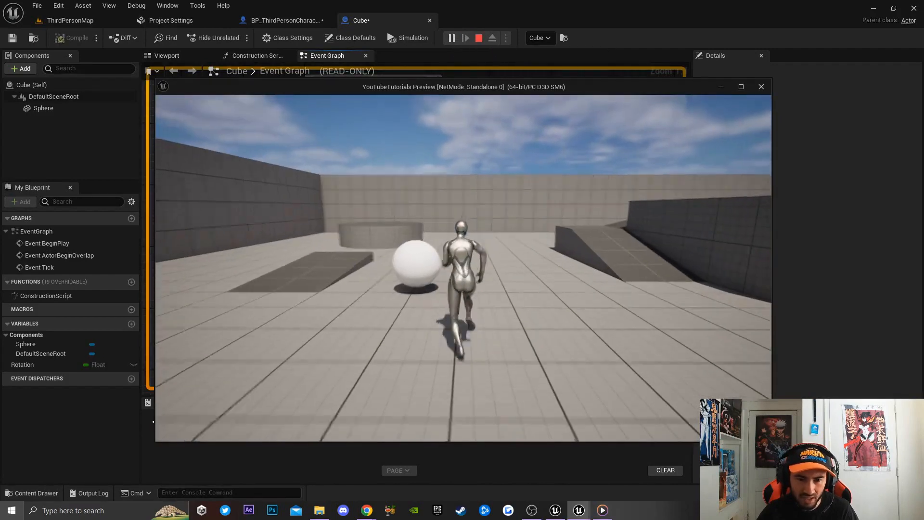